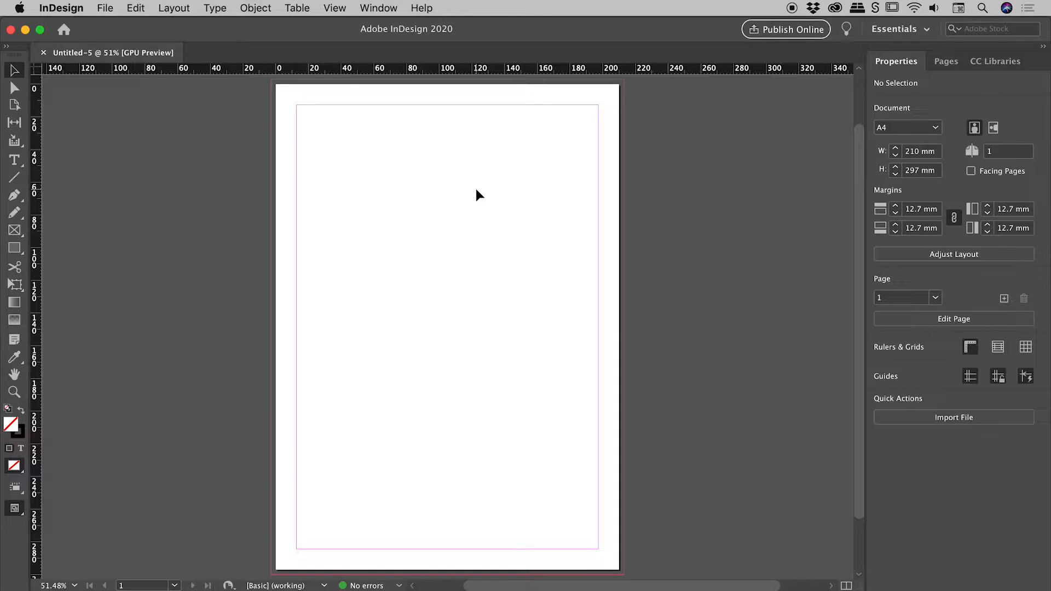
pyautogui.moveTo(465, 191)
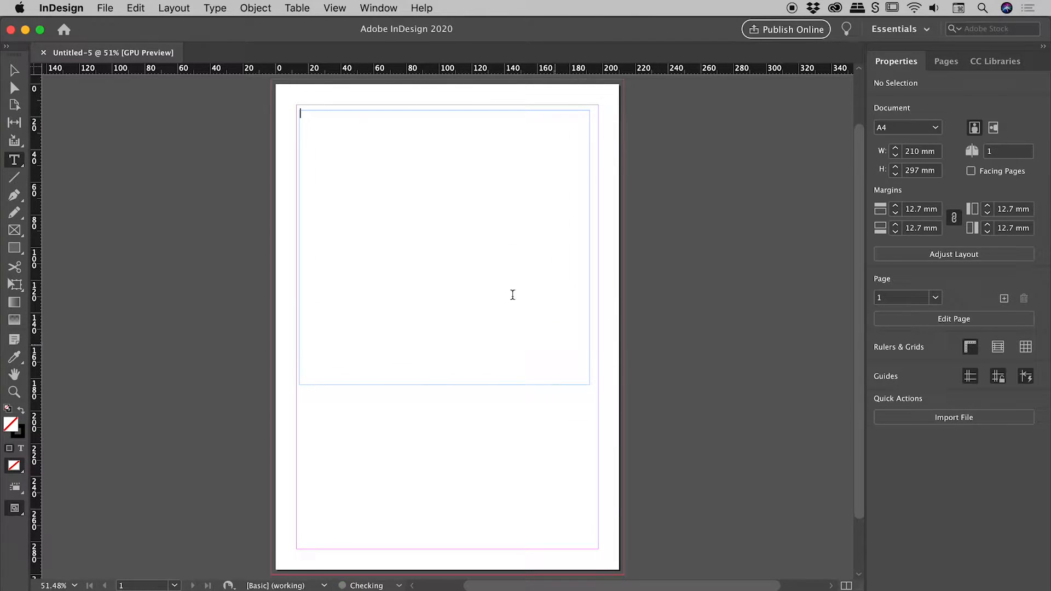
# Fill the newly drawn text frame with placeholder text from the Type menu.
pyautogui.click(214, 8)
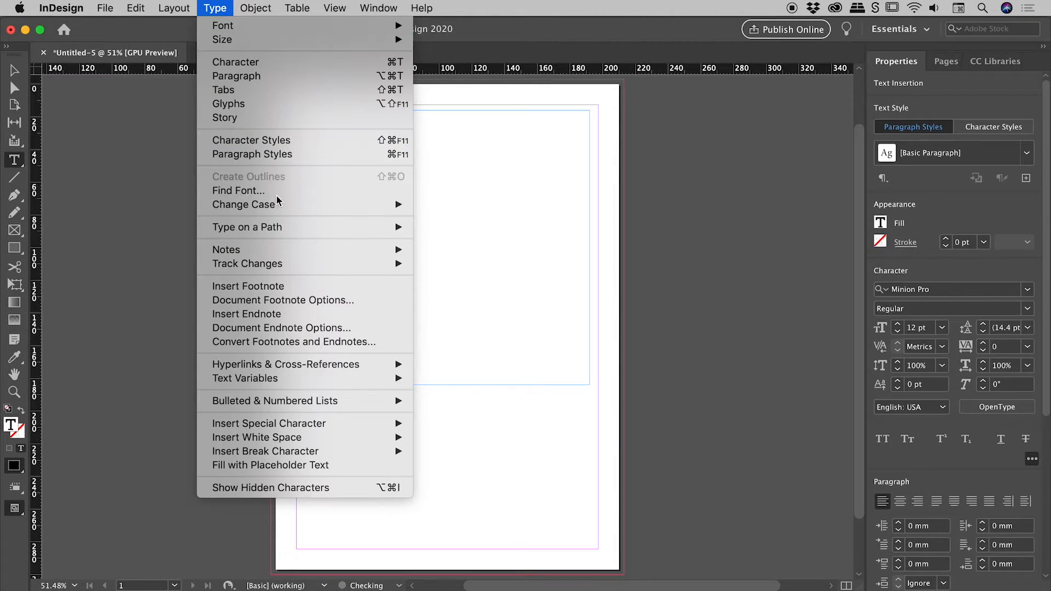
pyautogui.click(270, 465)
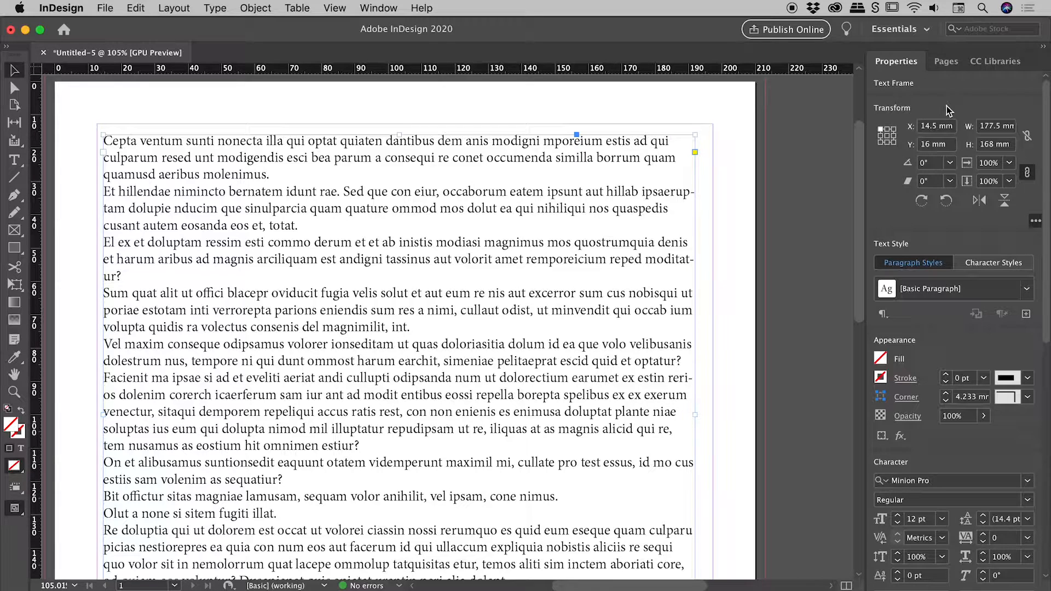
pyautogui.moveTo(1046, 102)
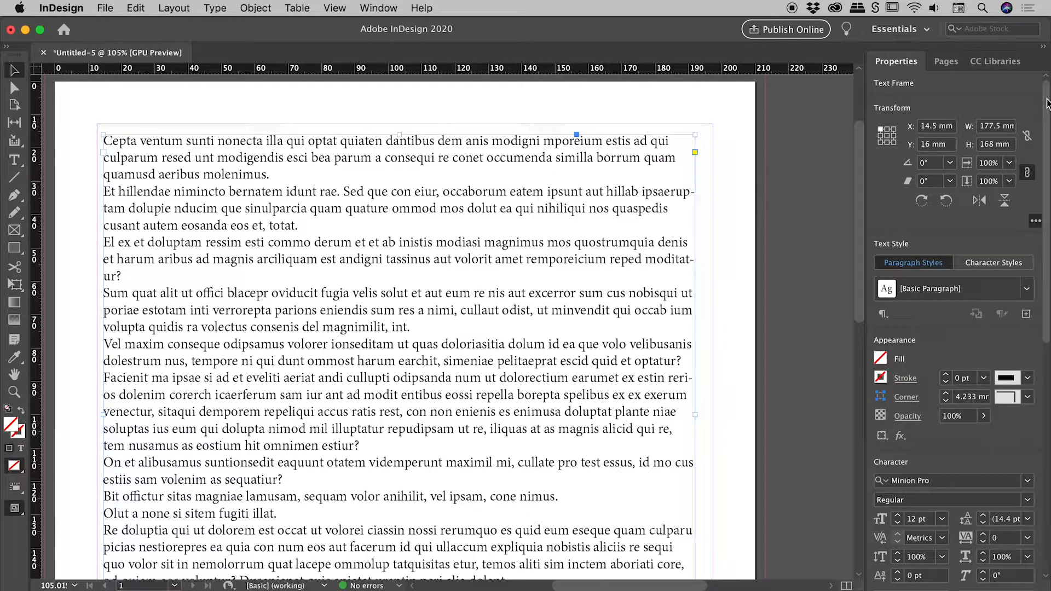
# Uncheck Hyphenate in the Properties panel's Paragraph section for the placeholder text.
pyautogui.scroll(-3)
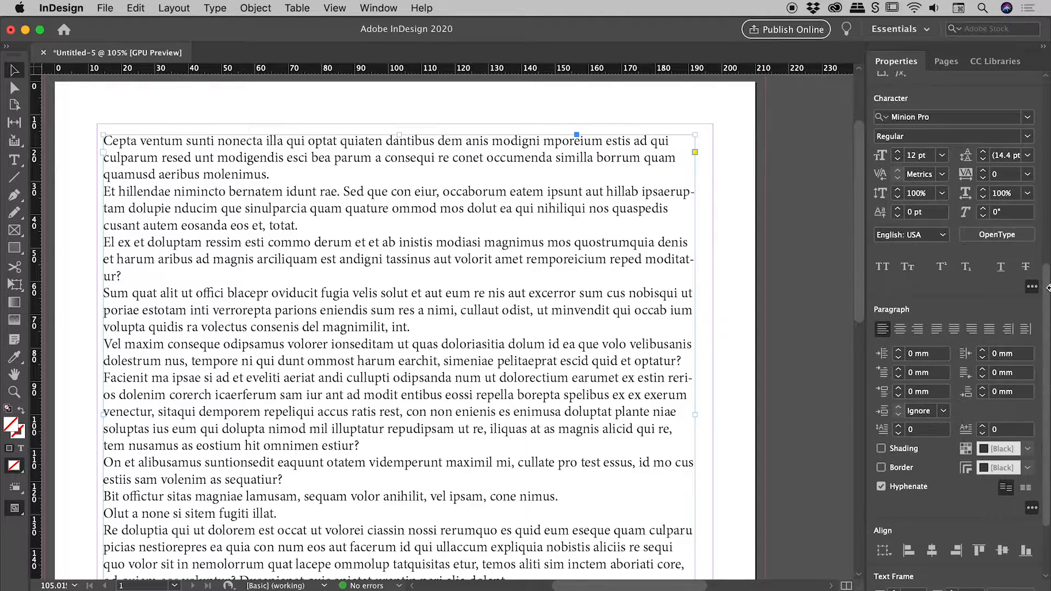
pyautogui.scroll(-3)
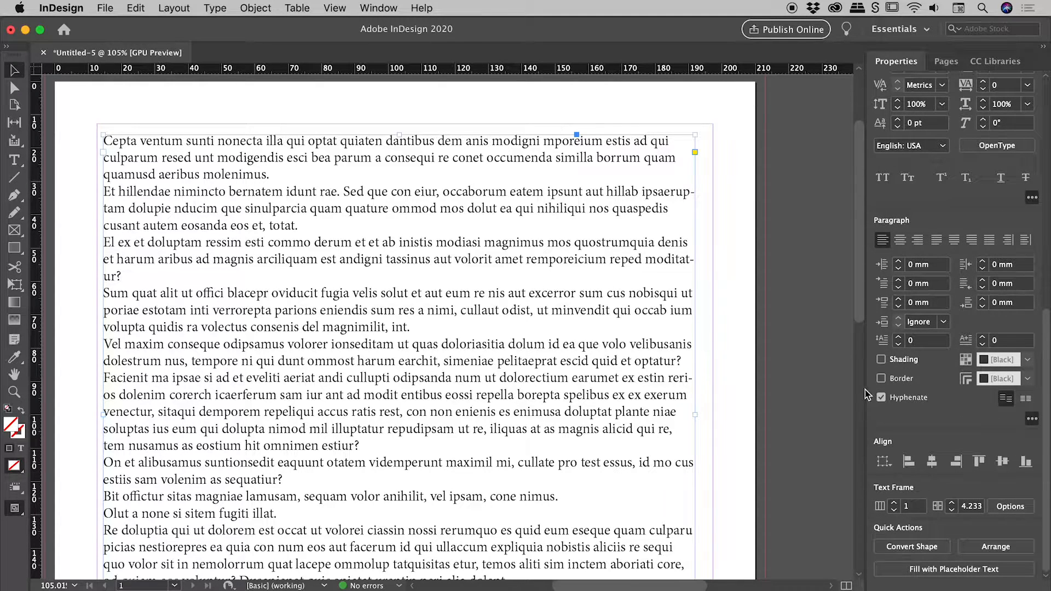
pyautogui.click(882, 396)
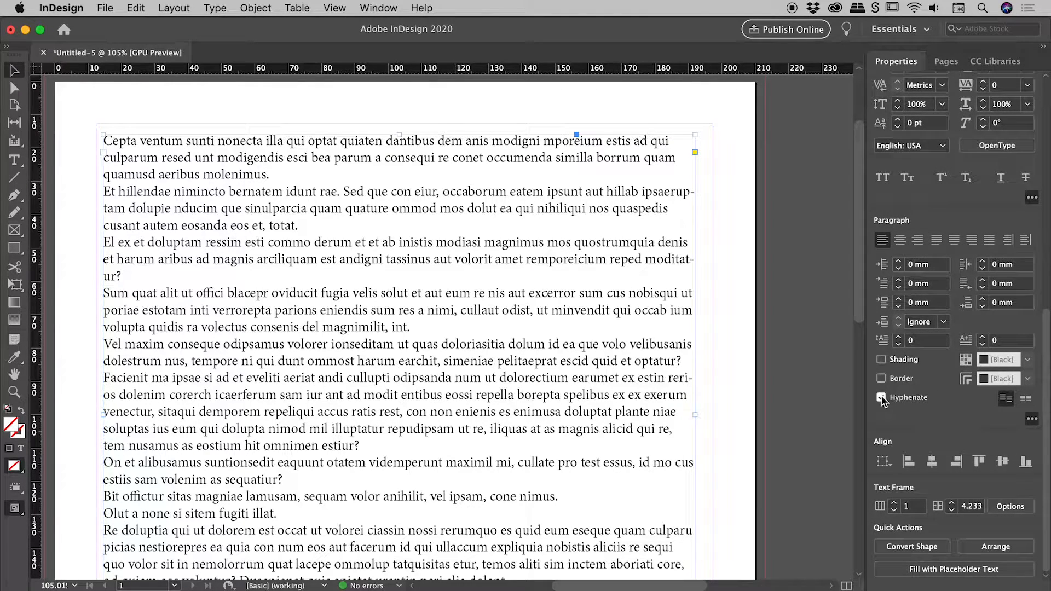
pyautogui.click(882, 398)
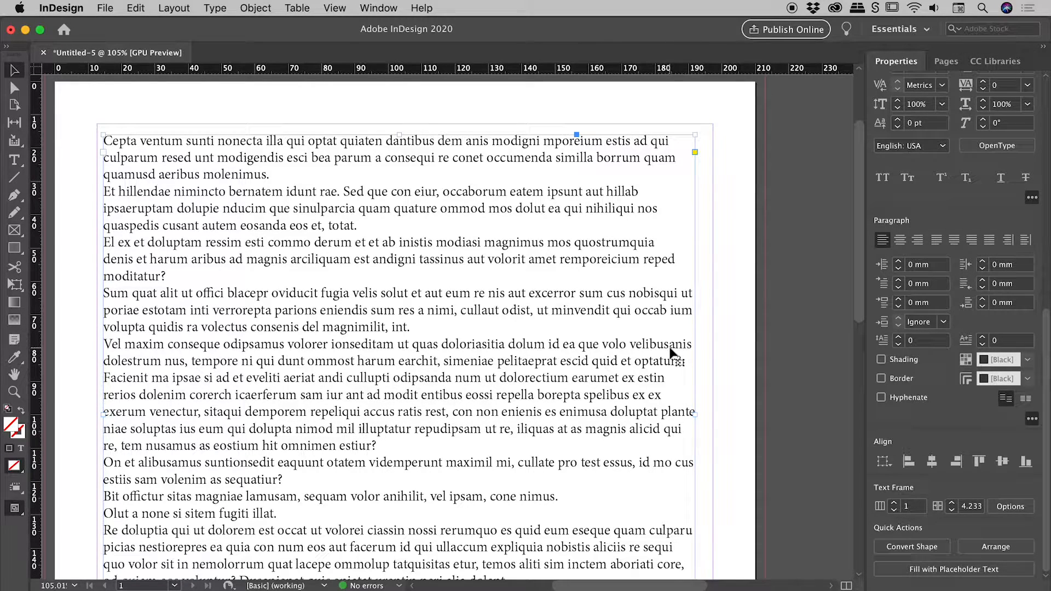
pyautogui.moveTo(634, 462)
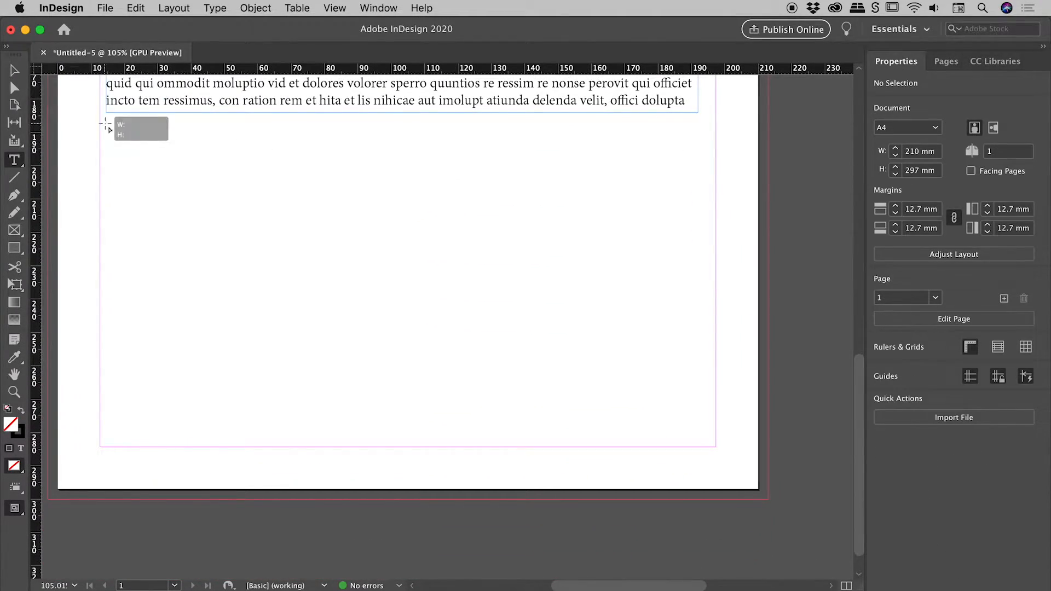
# Fill the second text frame with placeholder text, which still hyphenates.
pyautogui.click(214, 8)
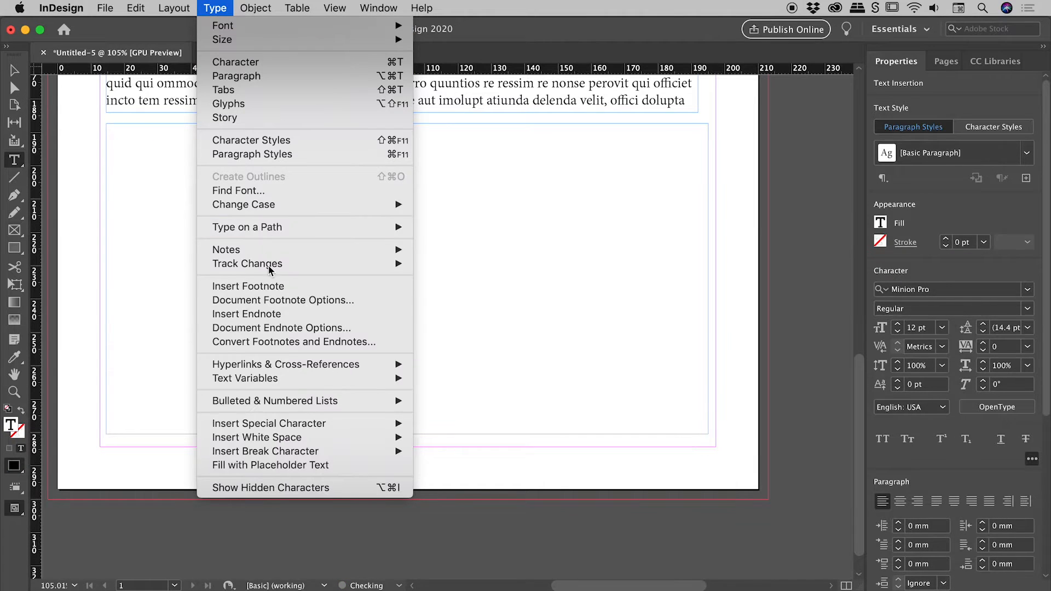
pyautogui.click(270, 466)
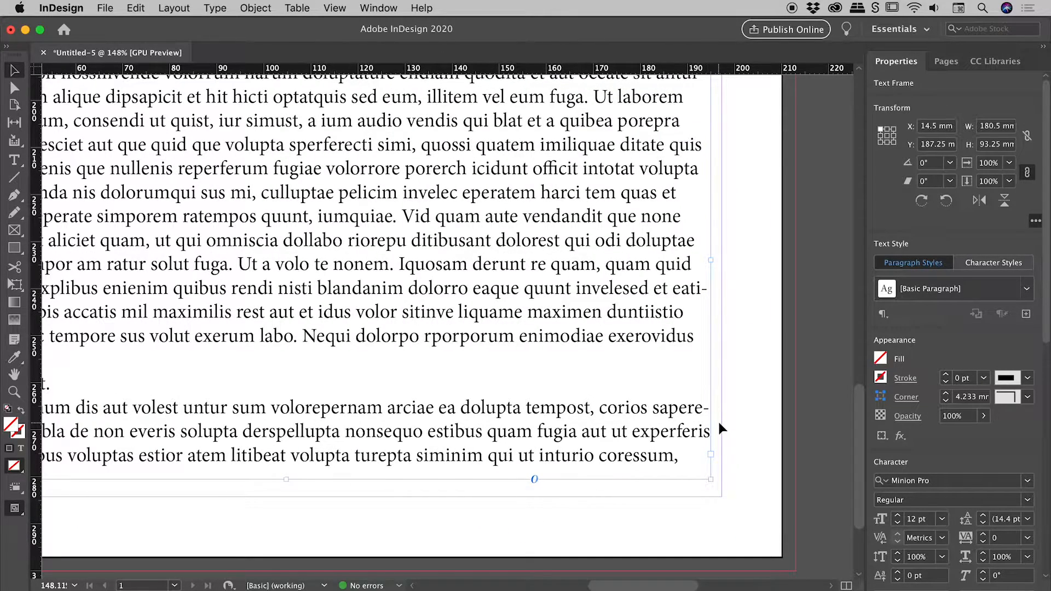
pyautogui.moveTo(1039, 191)
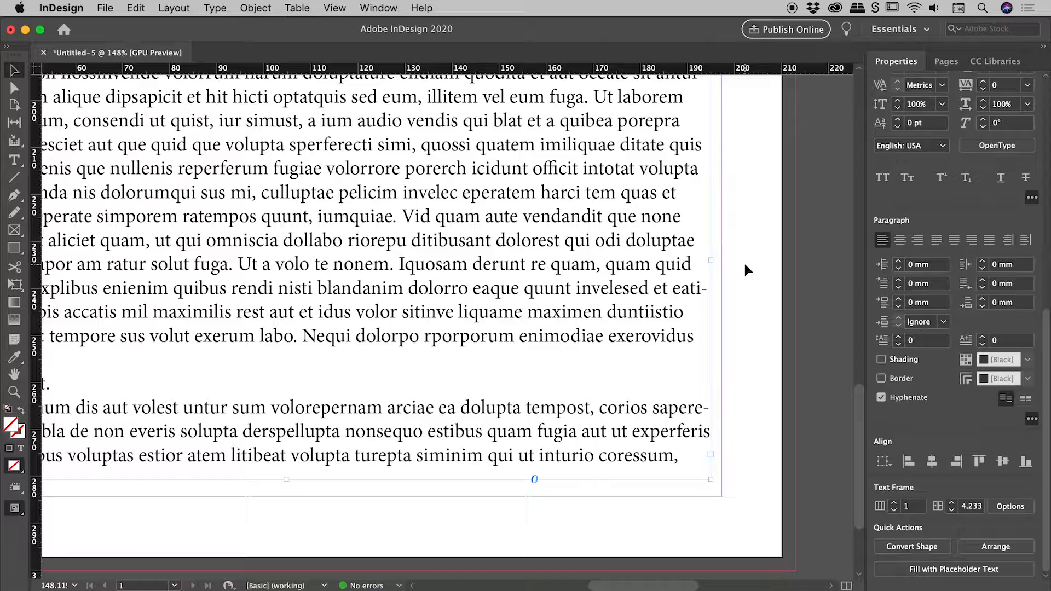
pyautogui.moveTo(855, 389)
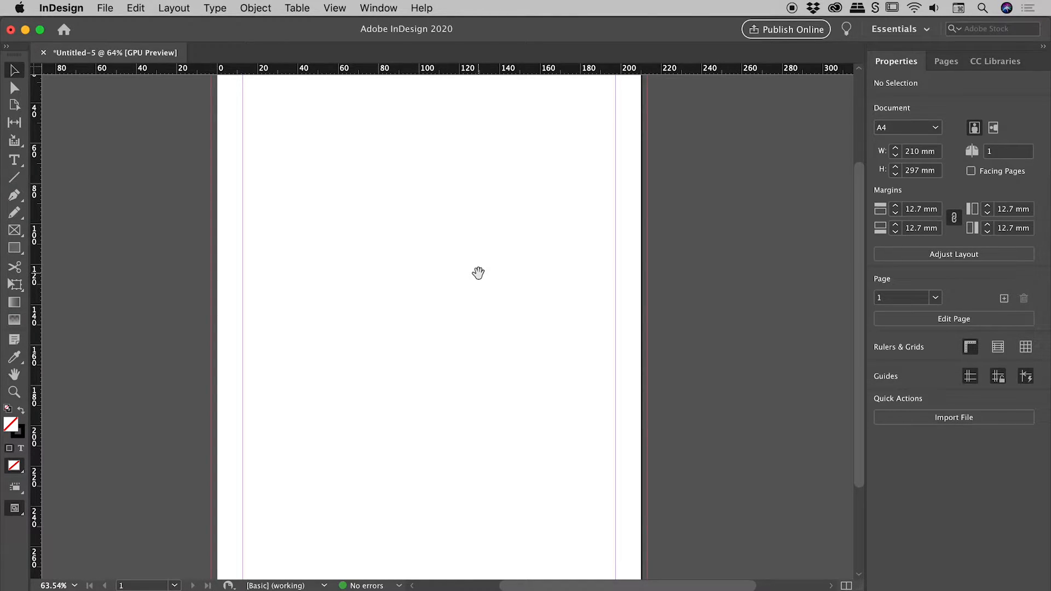
pyautogui.moveTo(363, 265)
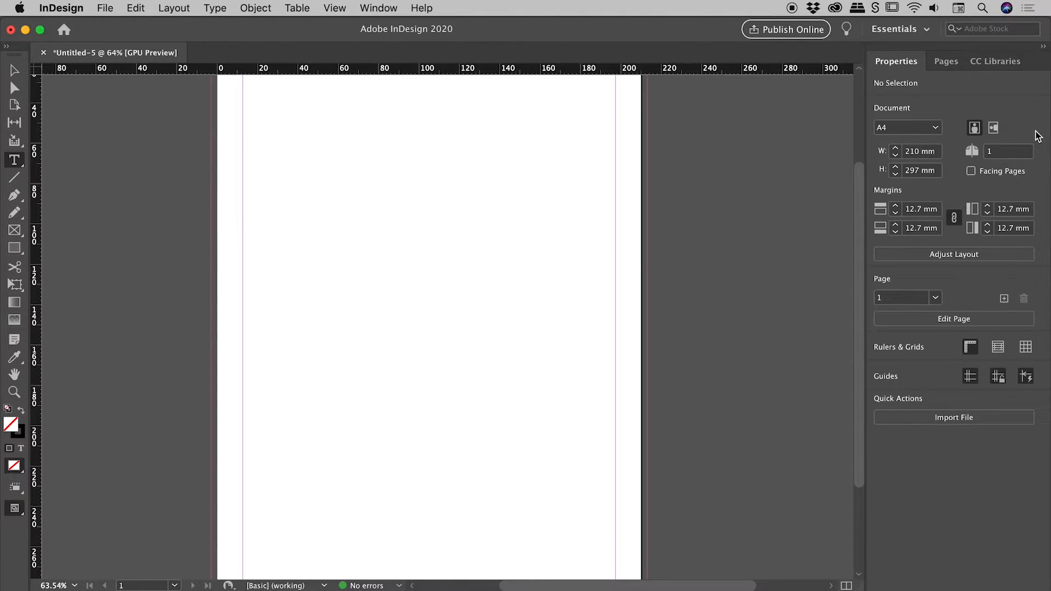
pyautogui.moveTo(1028, 167)
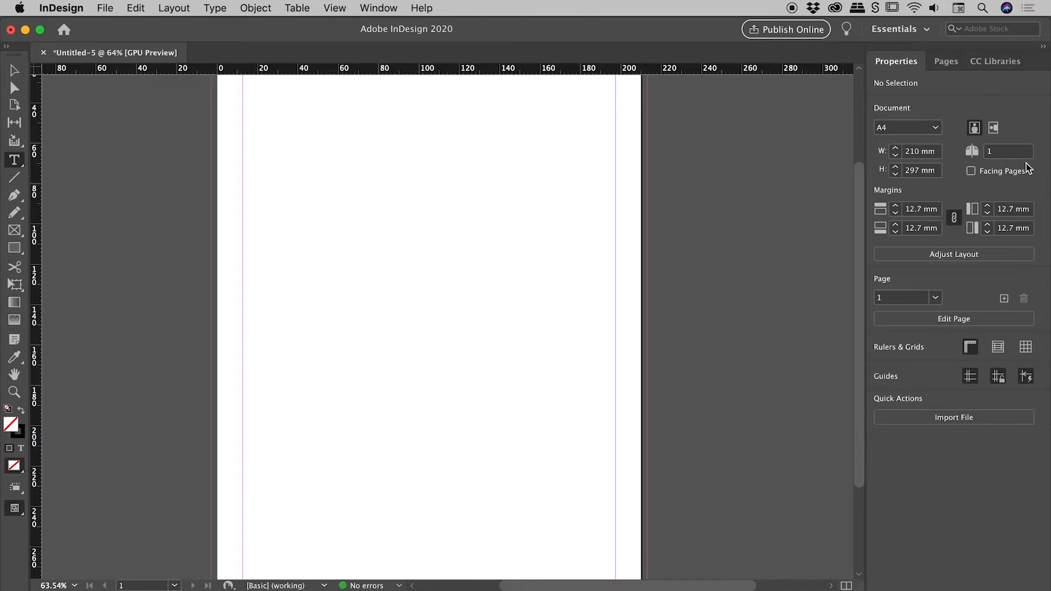
pyautogui.moveTo(962, 457)
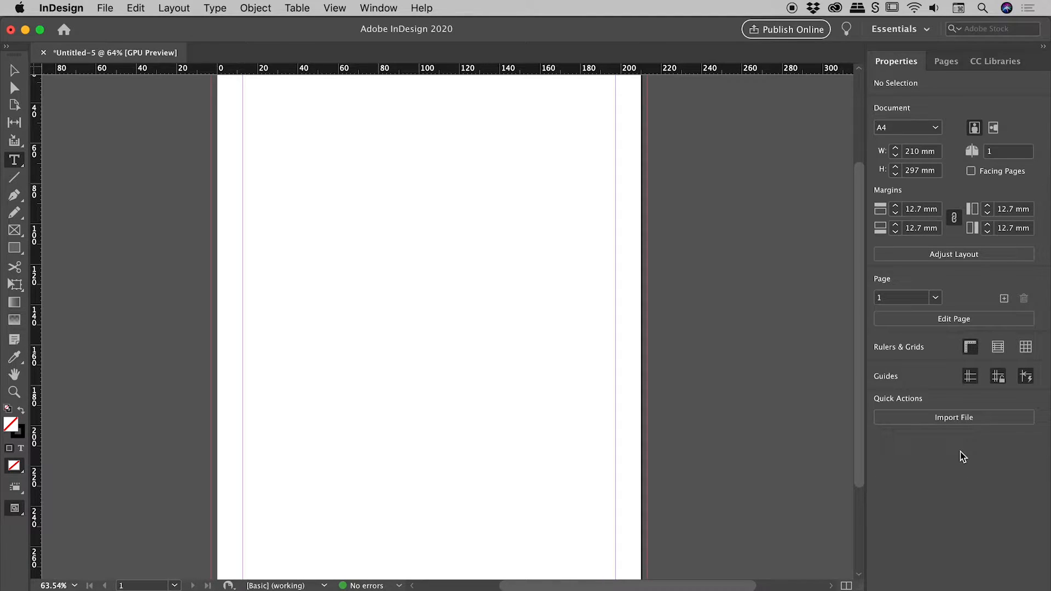
pyautogui.moveTo(390, 52)
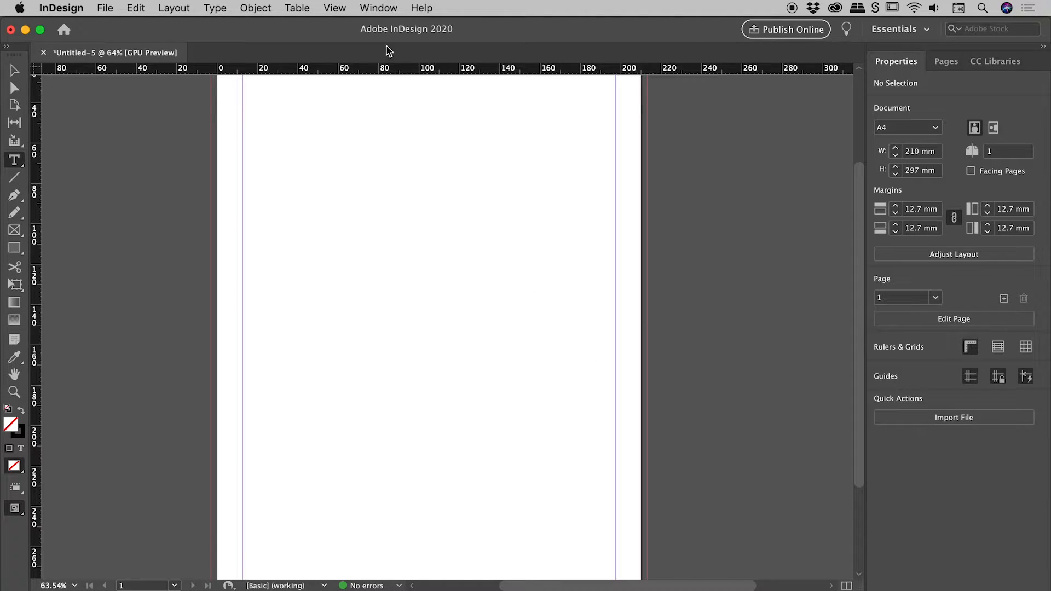
# Show the Control panel from the Window menu with its paragraph formatting controls.
pyautogui.click(378, 7)
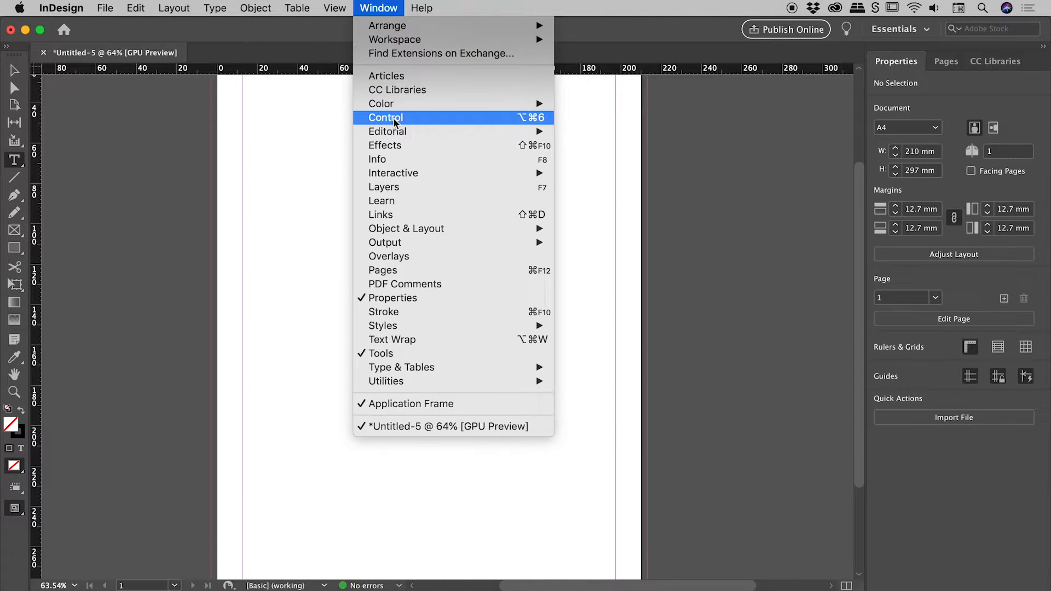
pyautogui.click(384, 117)
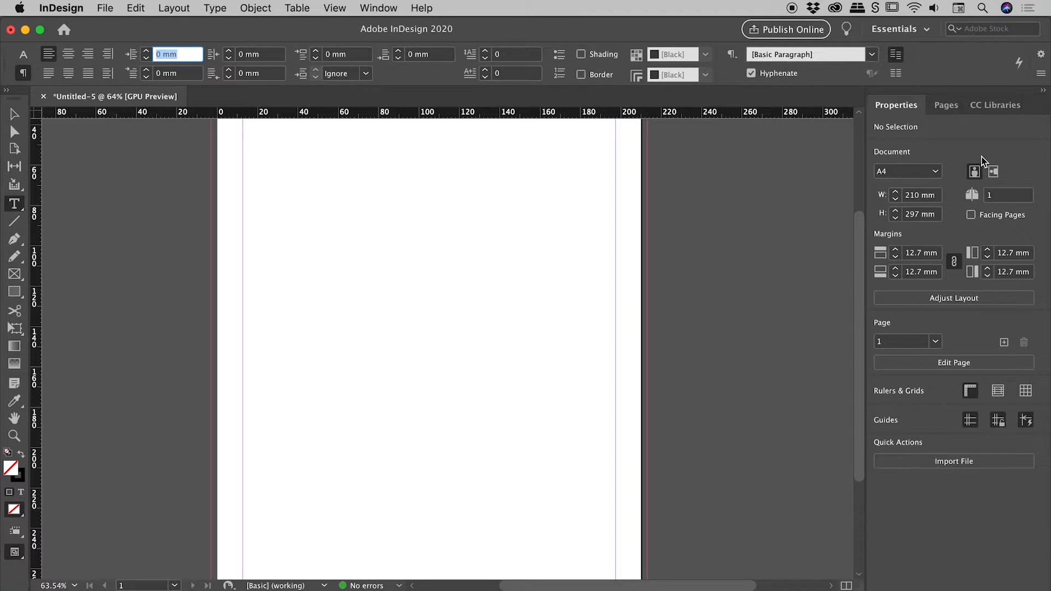
pyautogui.moveTo(1029, 298)
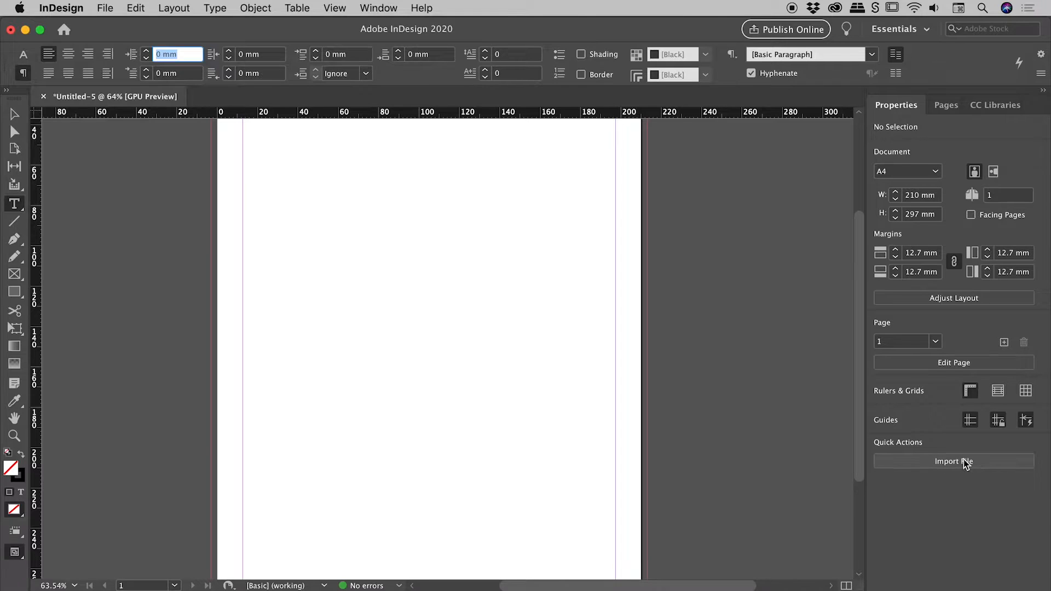
pyautogui.moveTo(505, 93)
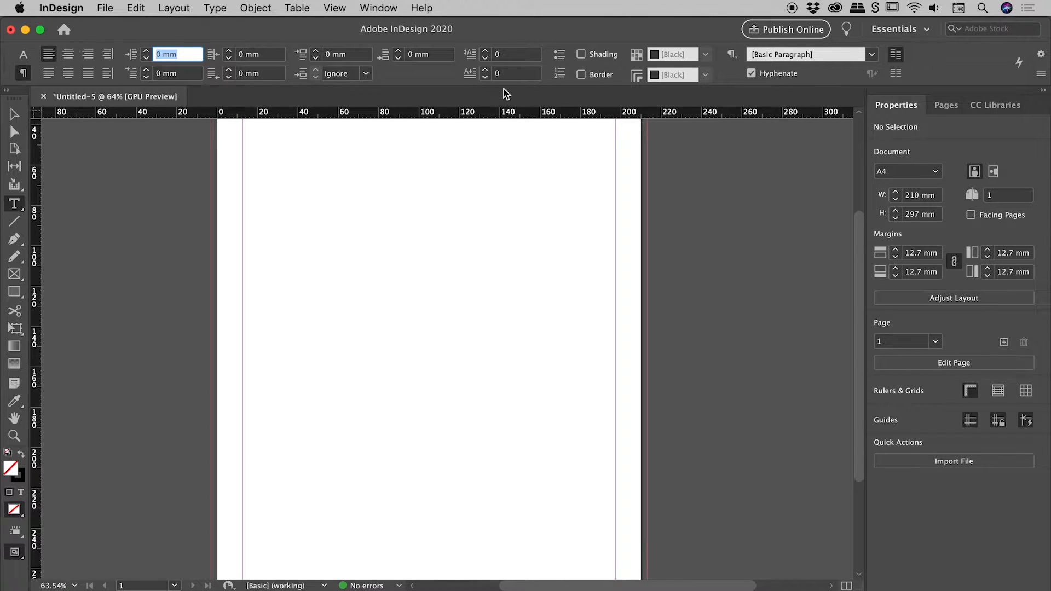
pyautogui.moveTo(945, 461)
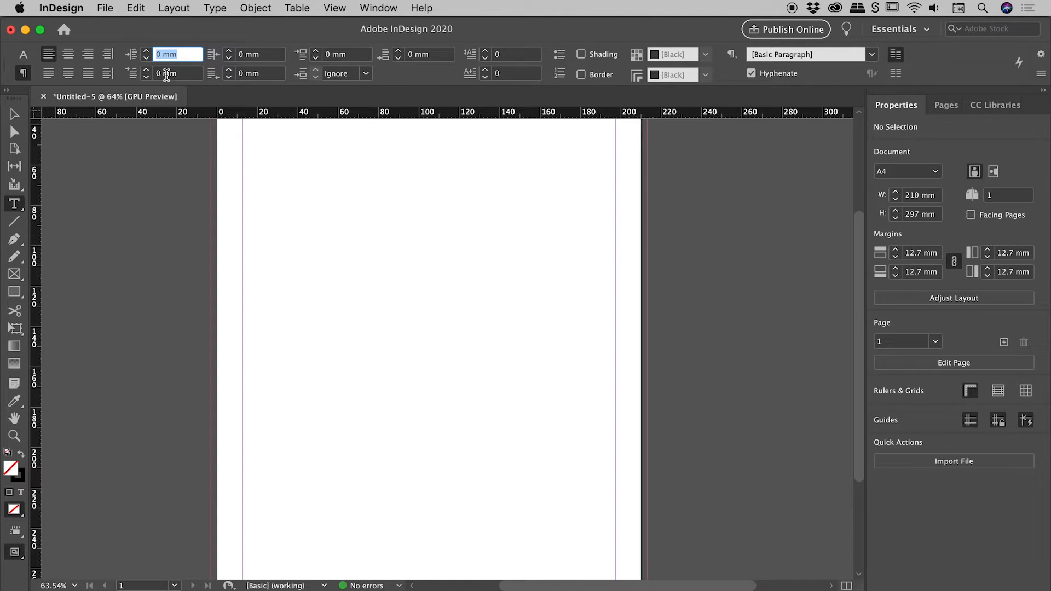
pyautogui.moveTo(23, 55)
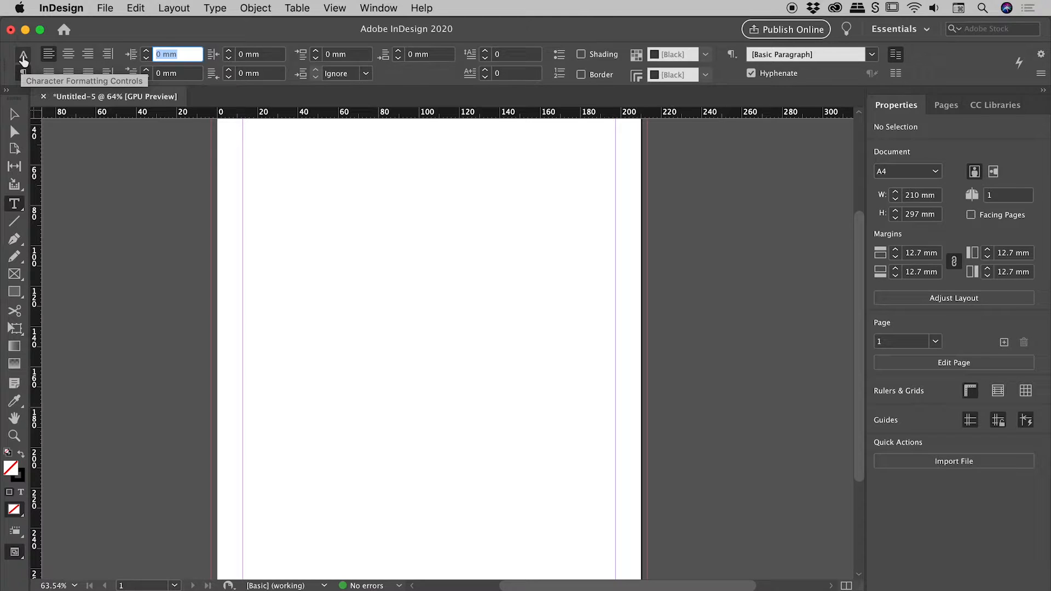
# With nothing selected, uncheck Hyphenate in the Control panel's paragraph options for this document.
pyautogui.click(23, 60)
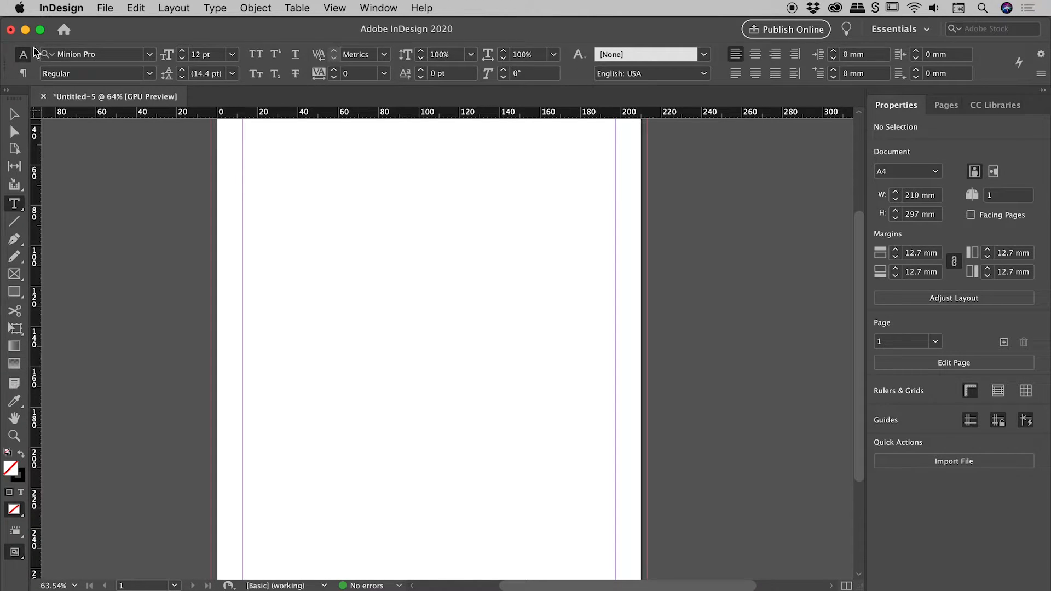
pyautogui.moveTo(23, 74)
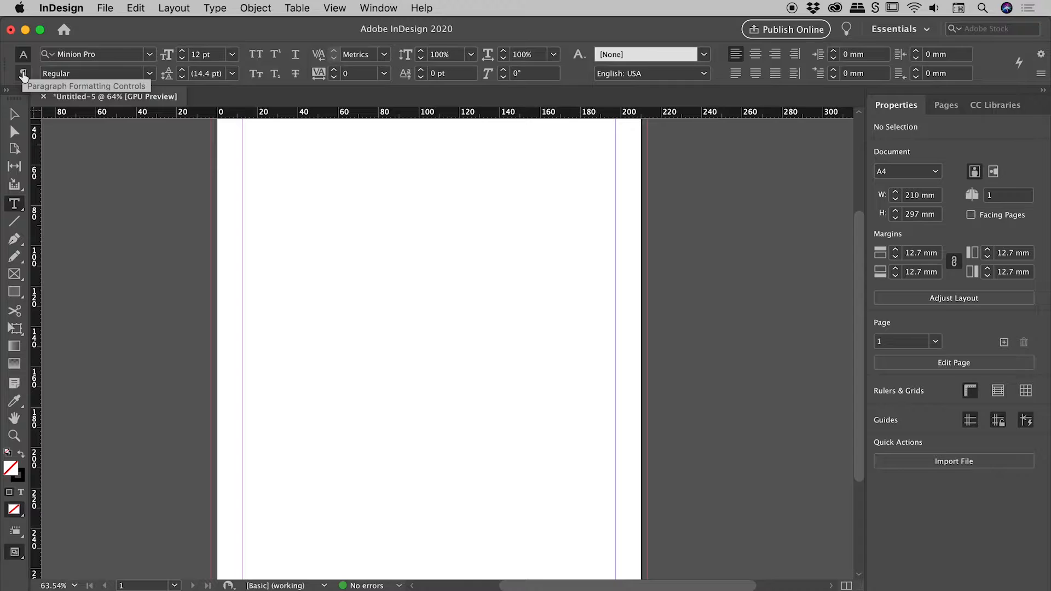
pyautogui.click(23, 74)
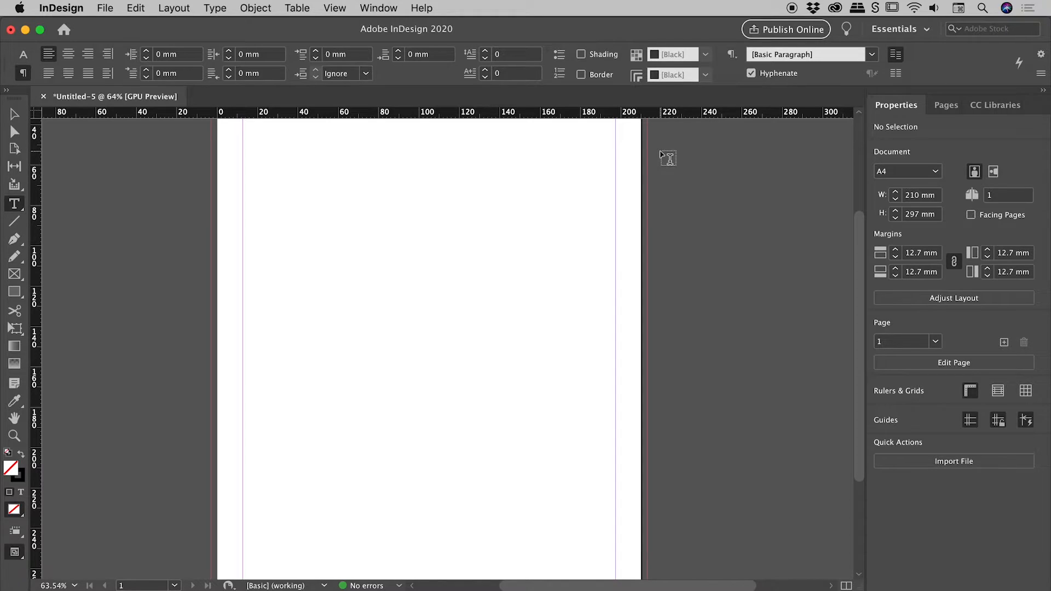
pyautogui.moveTo(658, 161)
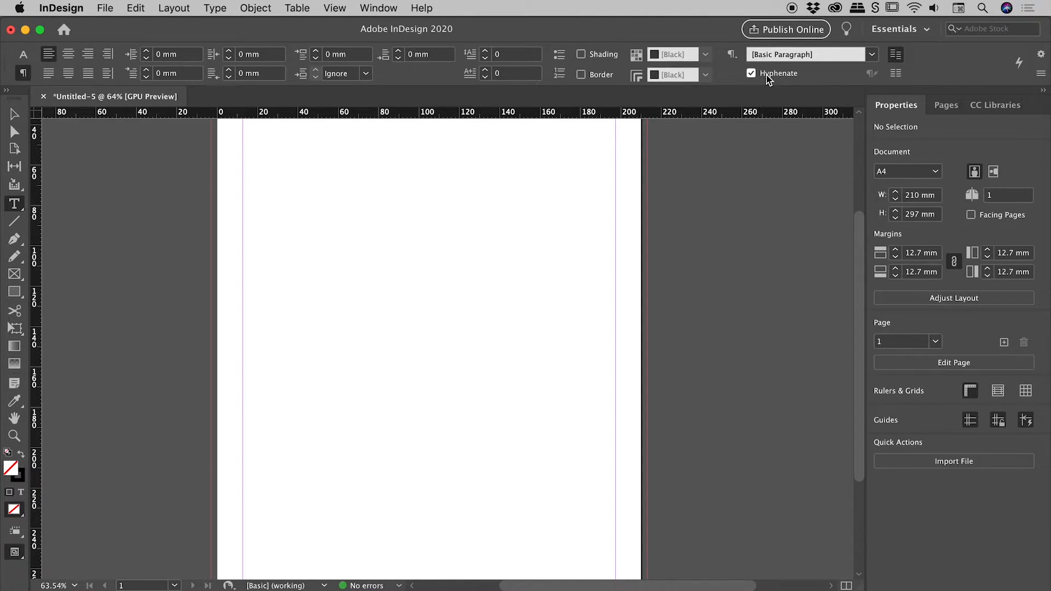
pyautogui.click(751, 73)
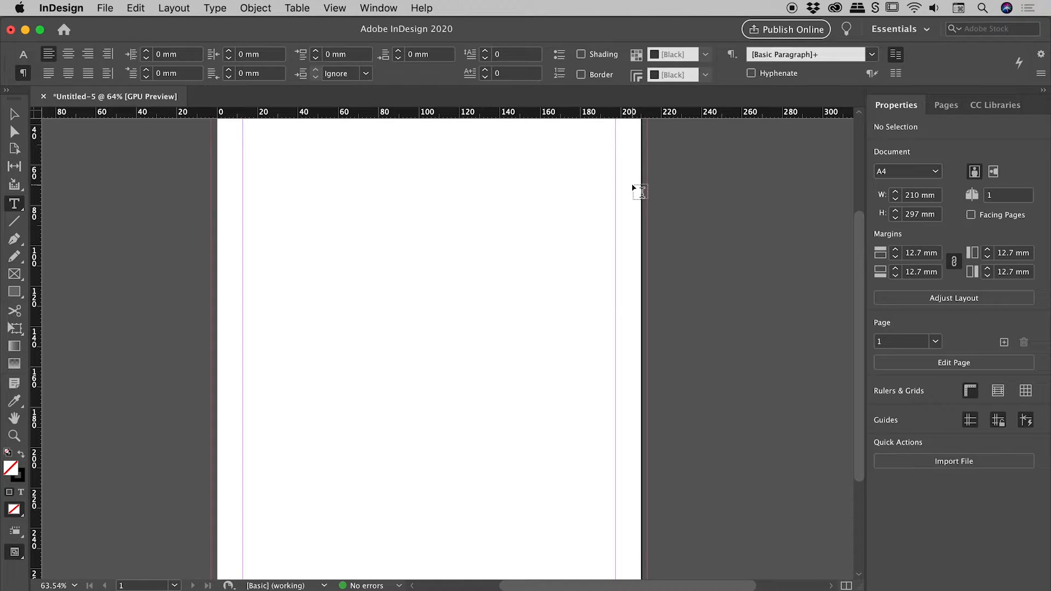
pyautogui.moveTo(543, 199)
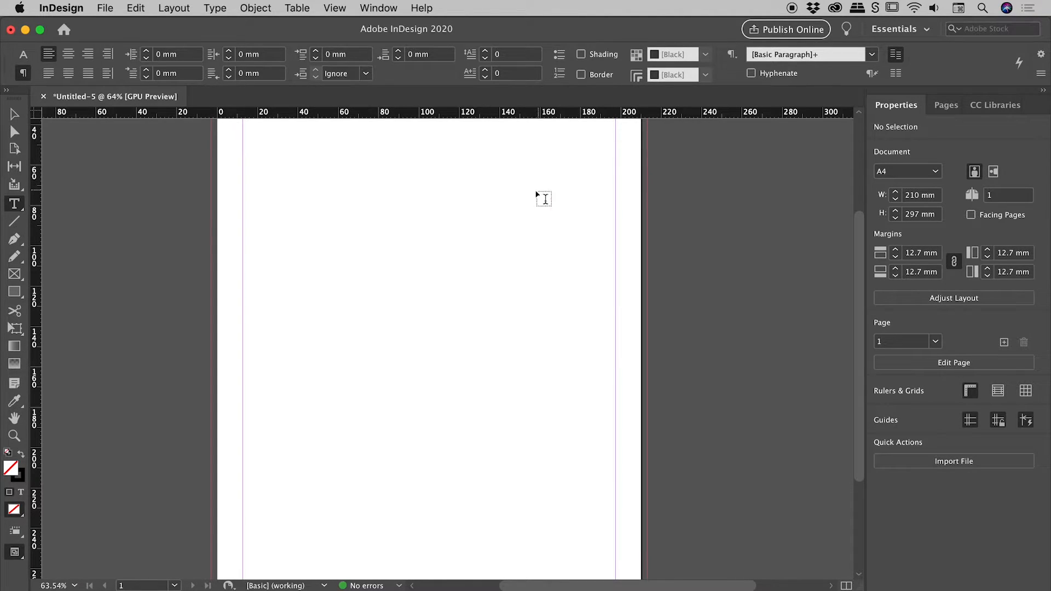
pyautogui.moveTo(256, 143)
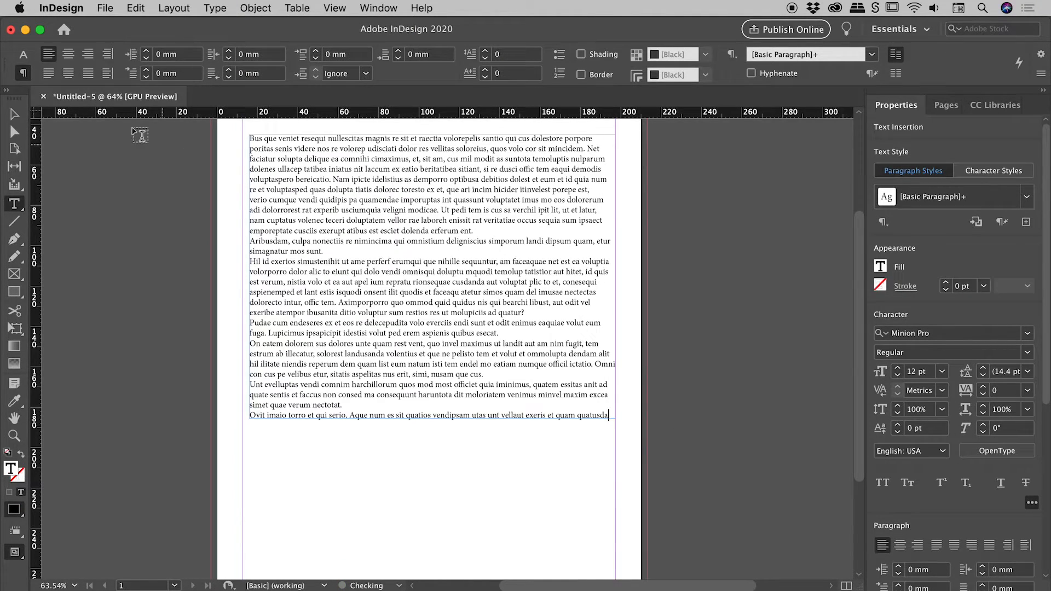
# Select the unhyphenated placeholder-text frame and close the test document via File > Close.
pyautogui.click(14, 114)
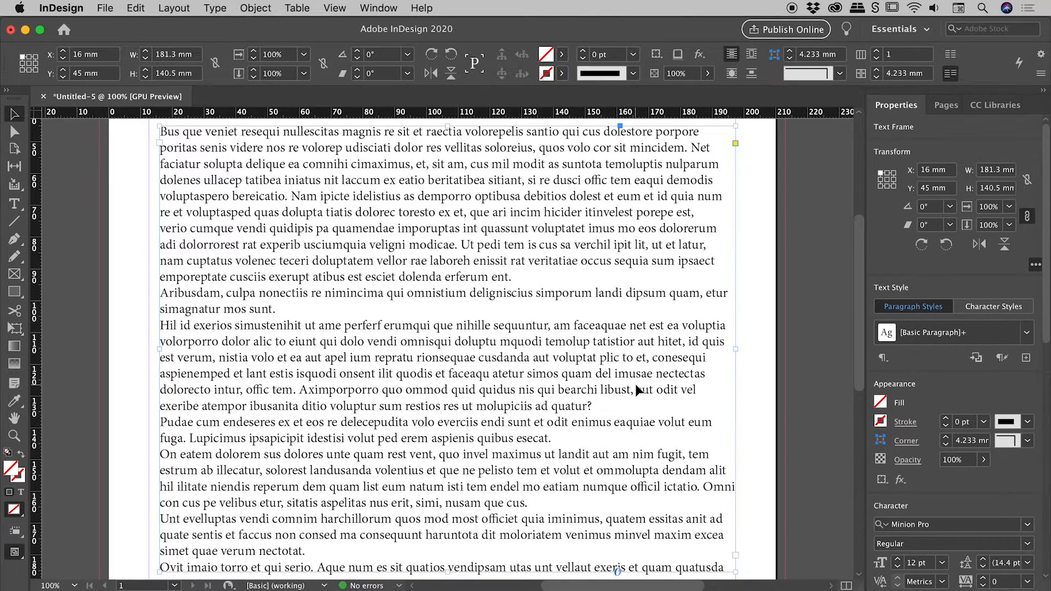
pyautogui.click(43, 96)
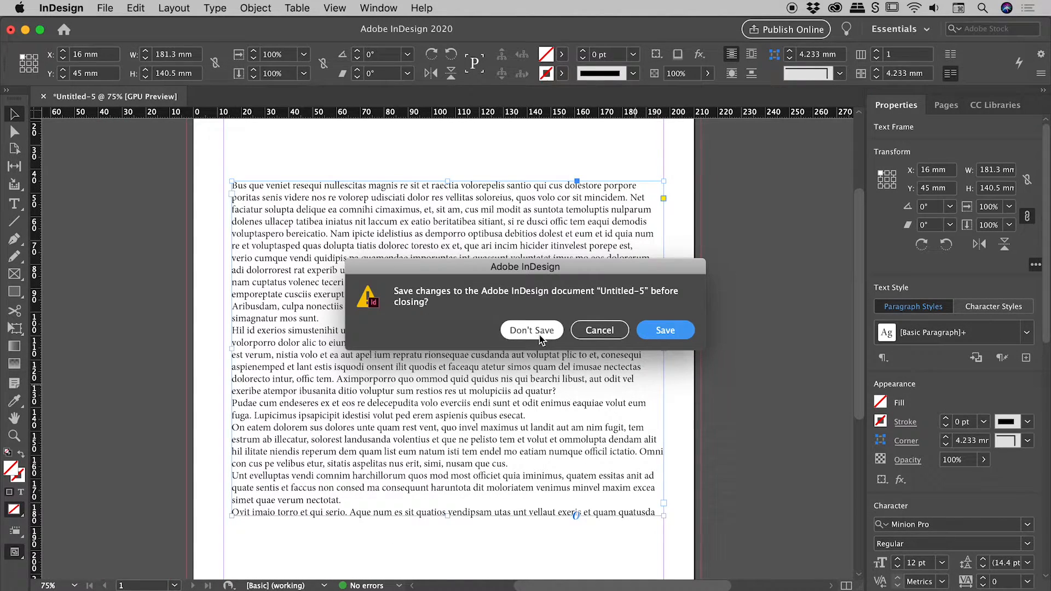
# Discard the first document, create a new A4 document, and fill a text frame with placeholder text that hyphenates again.
pyautogui.click(532, 329)
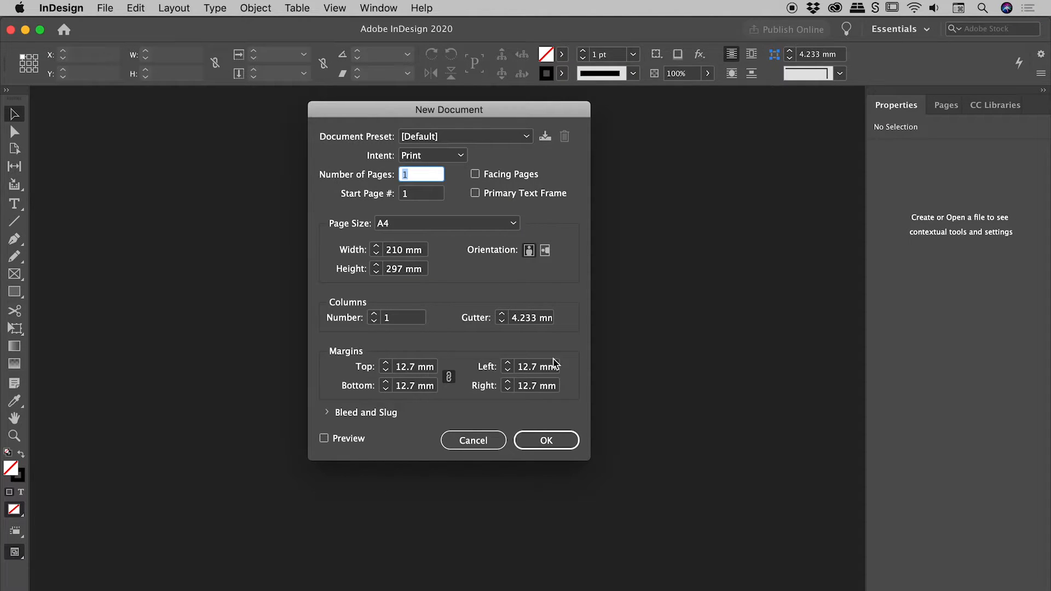
pyautogui.click(545, 440)
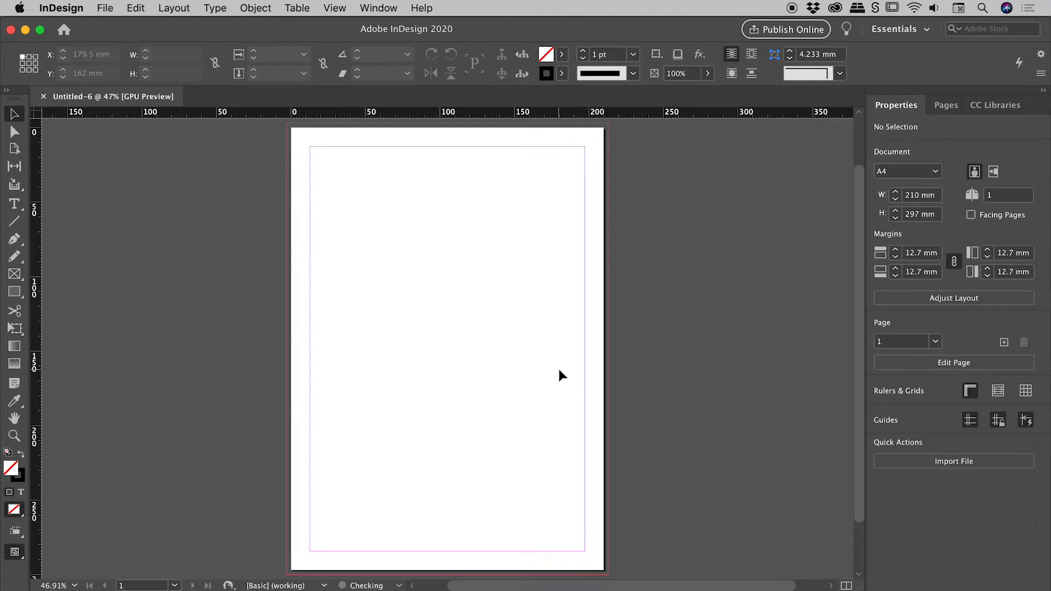
pyautogui.click(14, 205)
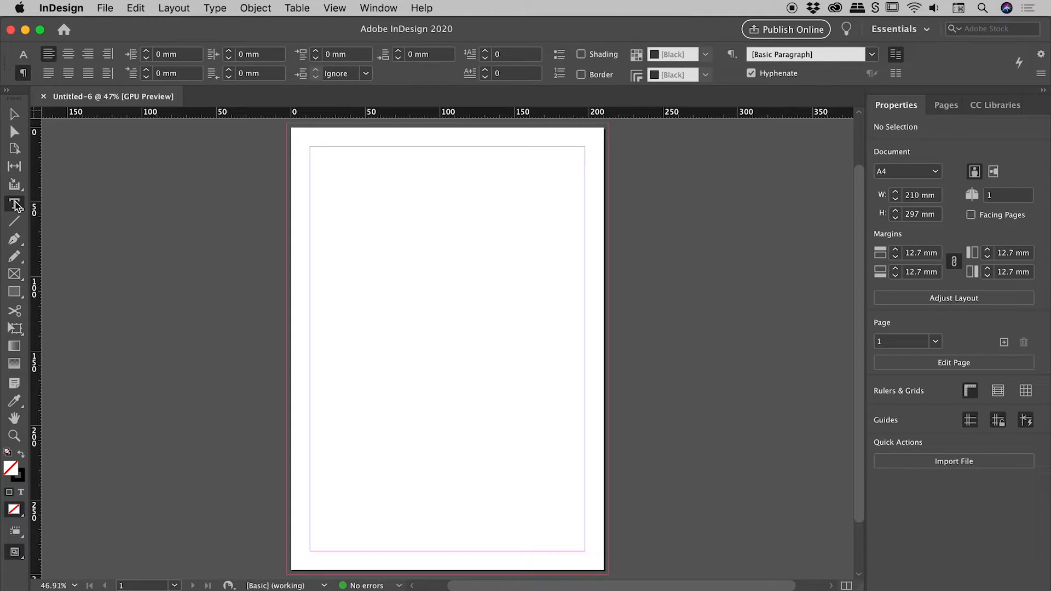
pyautogui.click(14, 204)
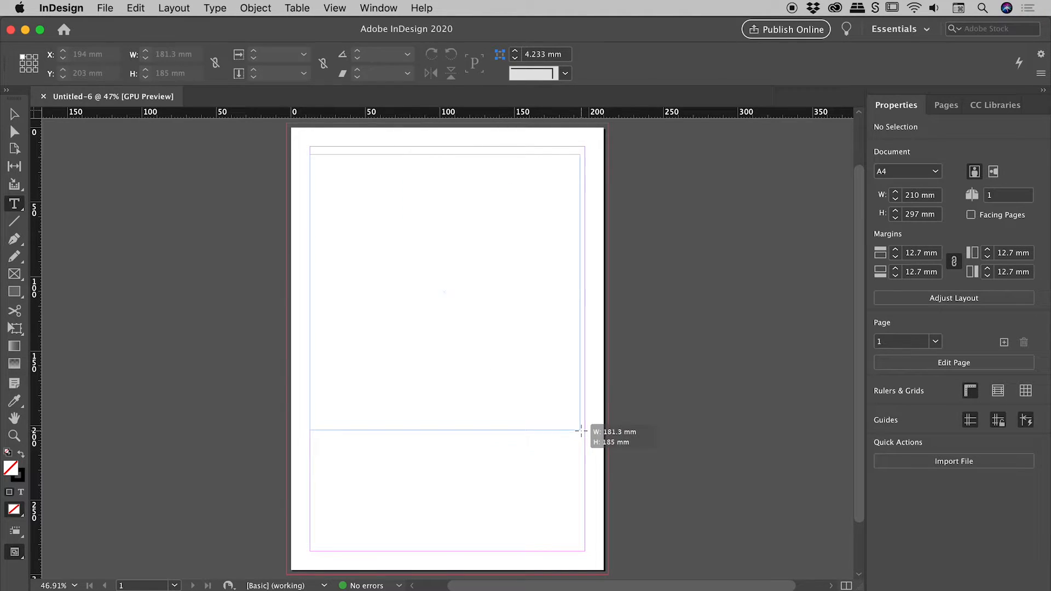
pyautogui.click(13, 205)
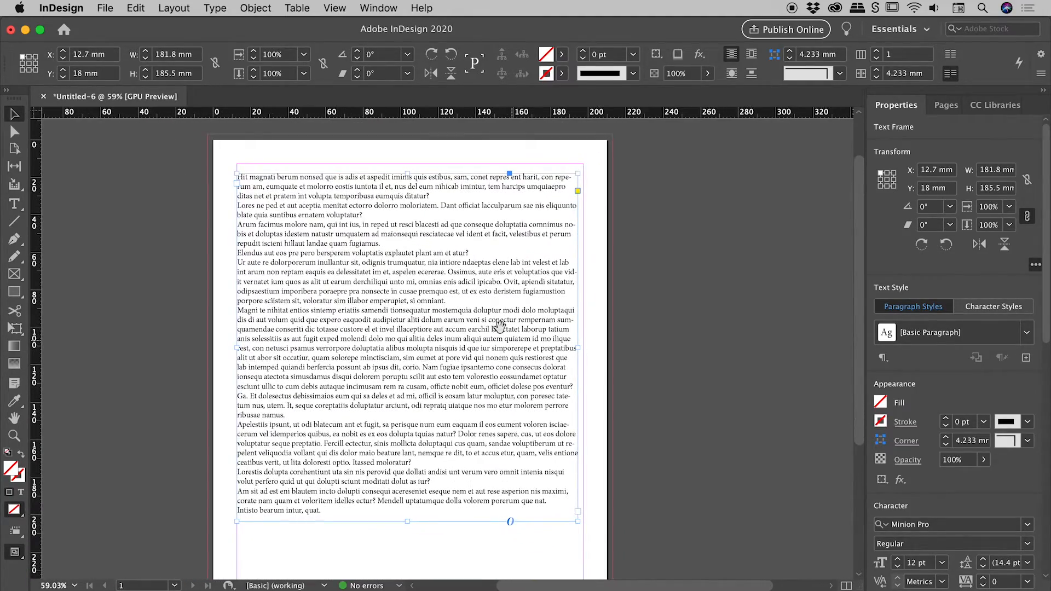
pyautogui.moveTo(751, 135)
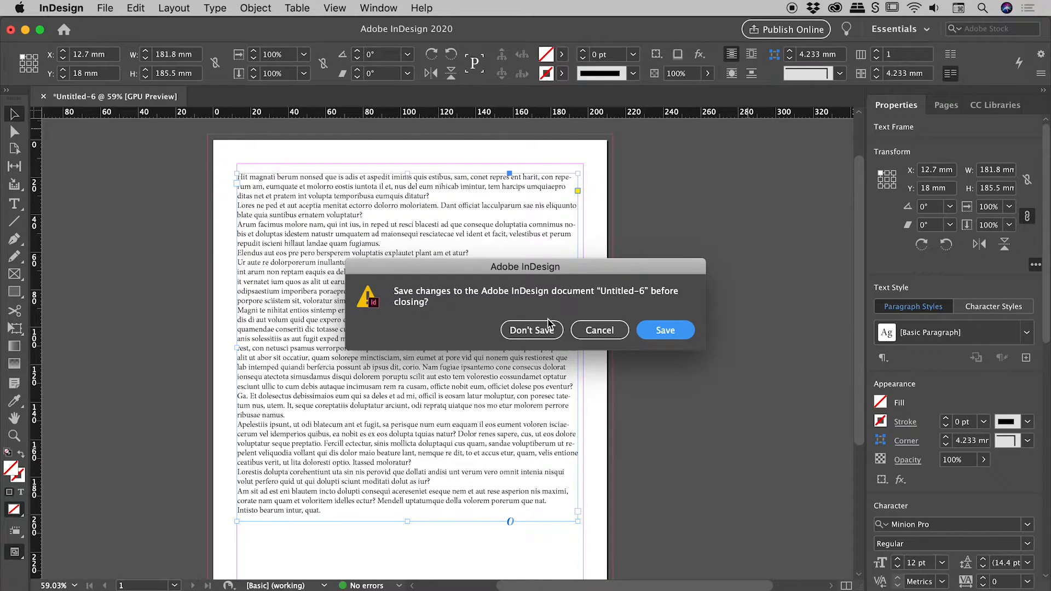
# Discard the second document, then uncheck Hyphenate with no document open as the application default.
pyautogui.click(531, 330)
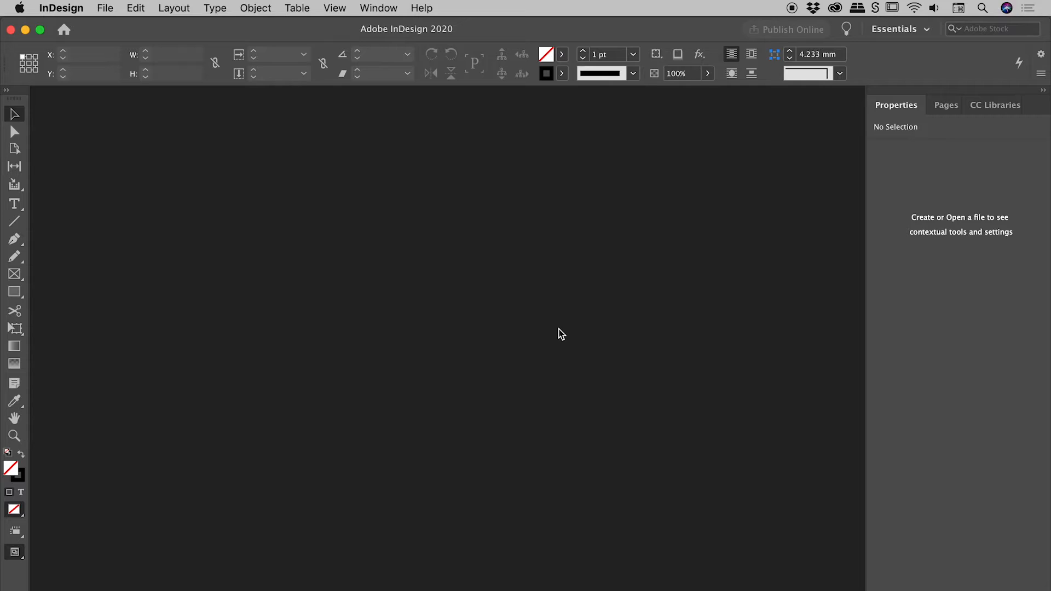
pyautogui.moveTo(166, 254)
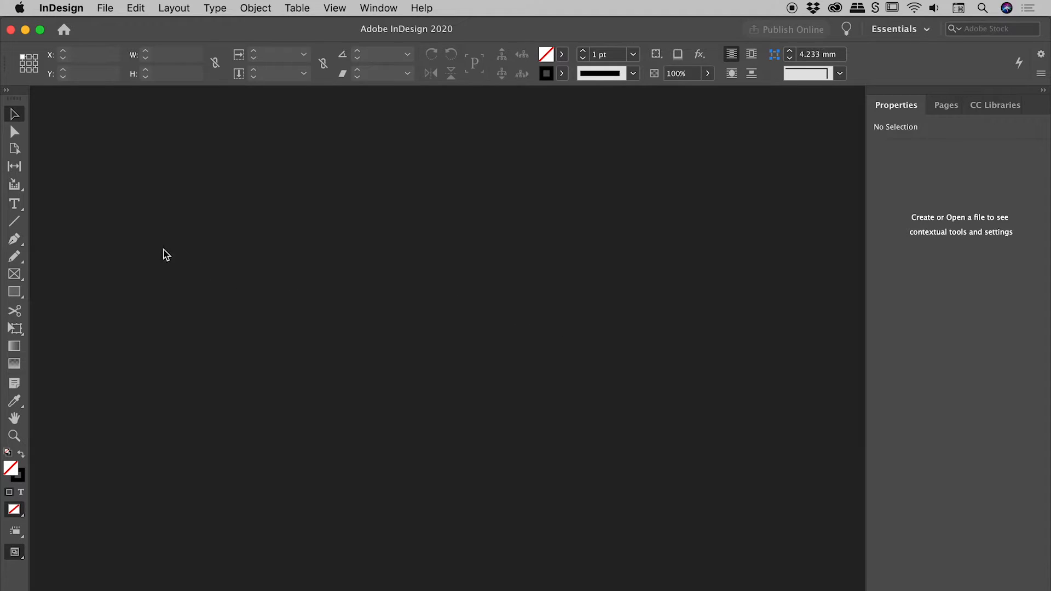
pyautogui.click(15, 203)
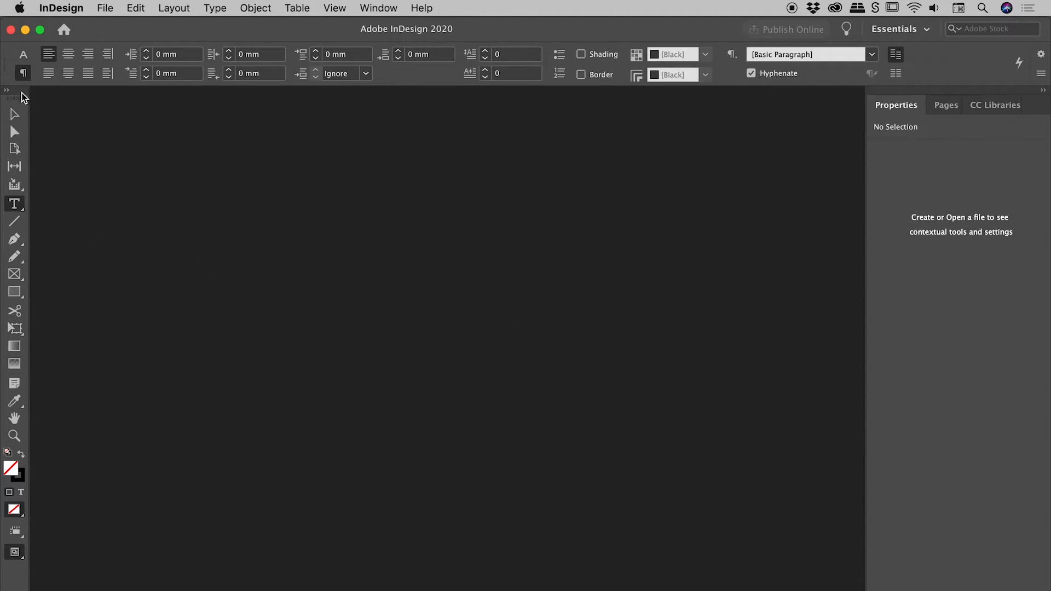
pyautogui.moveTo(22, 74)
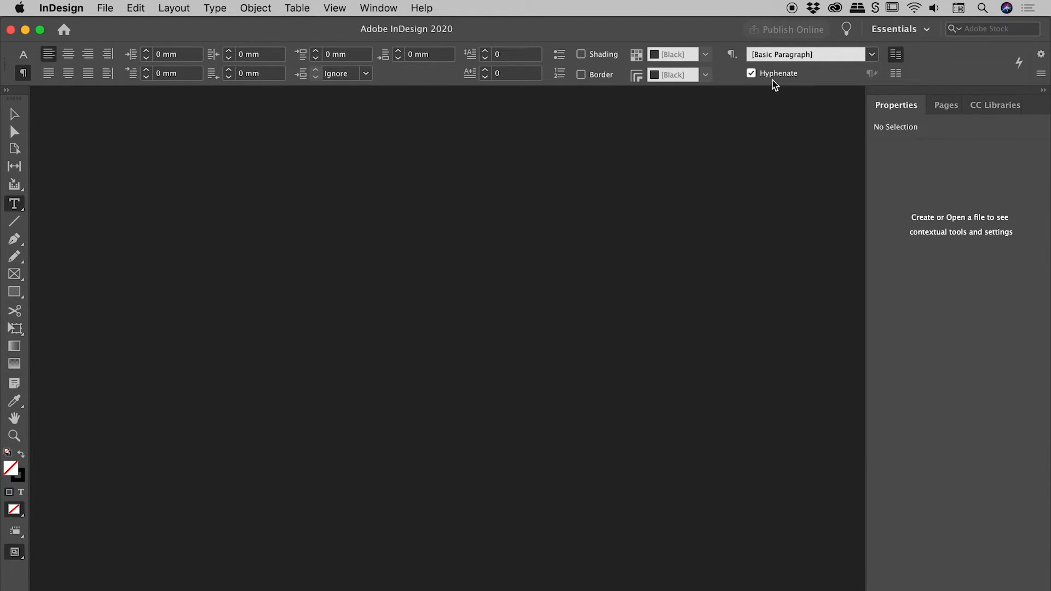
pyautogui.click(751, 73)
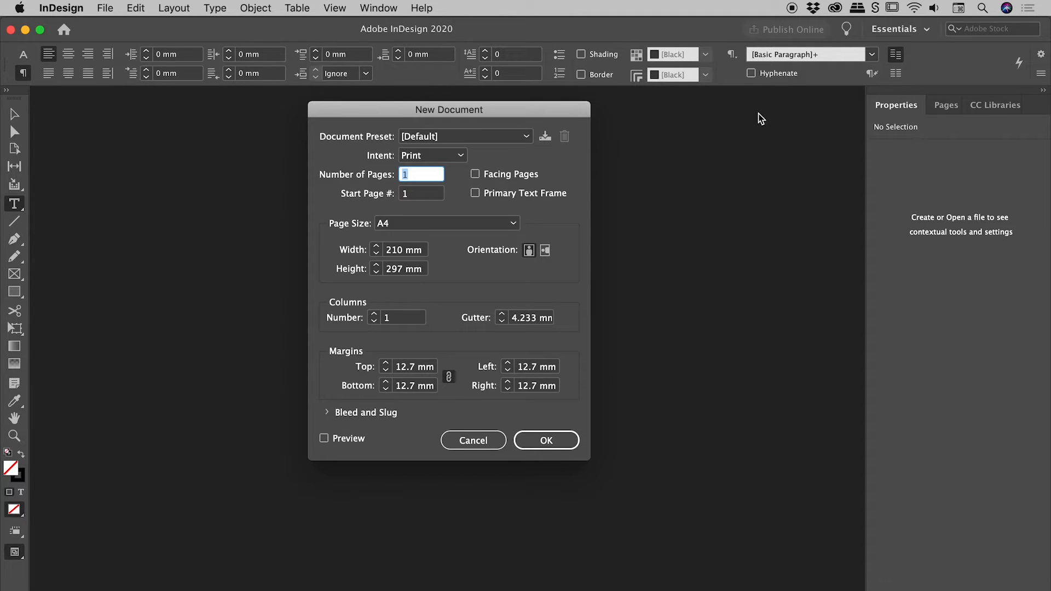
# Create the third document and fill its text frame with now-unhyphenated placeholder text.
pyautogui.click(545, 440)
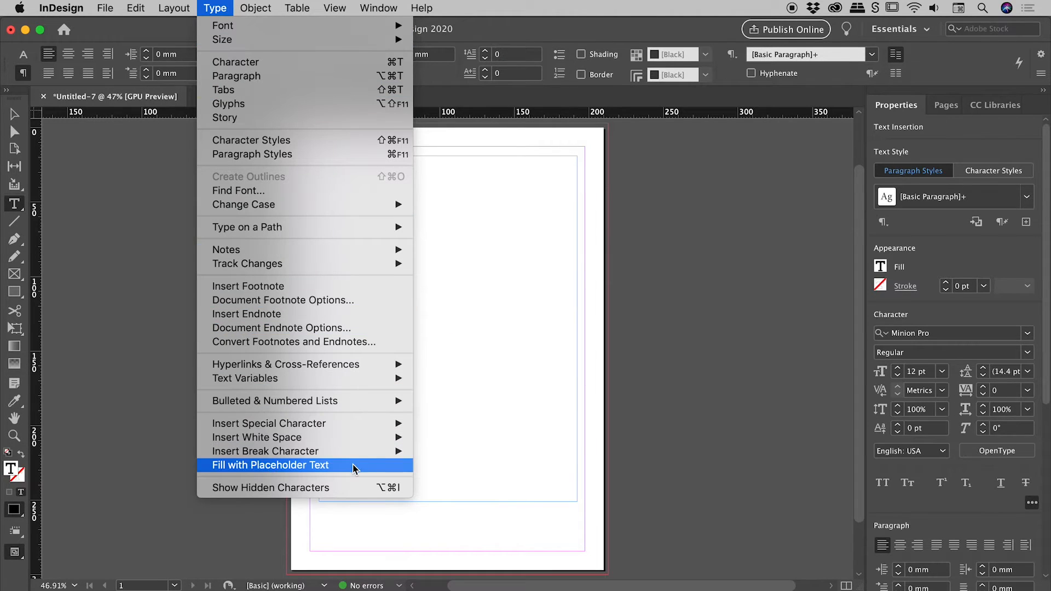
pyautogui.click(269, 464)
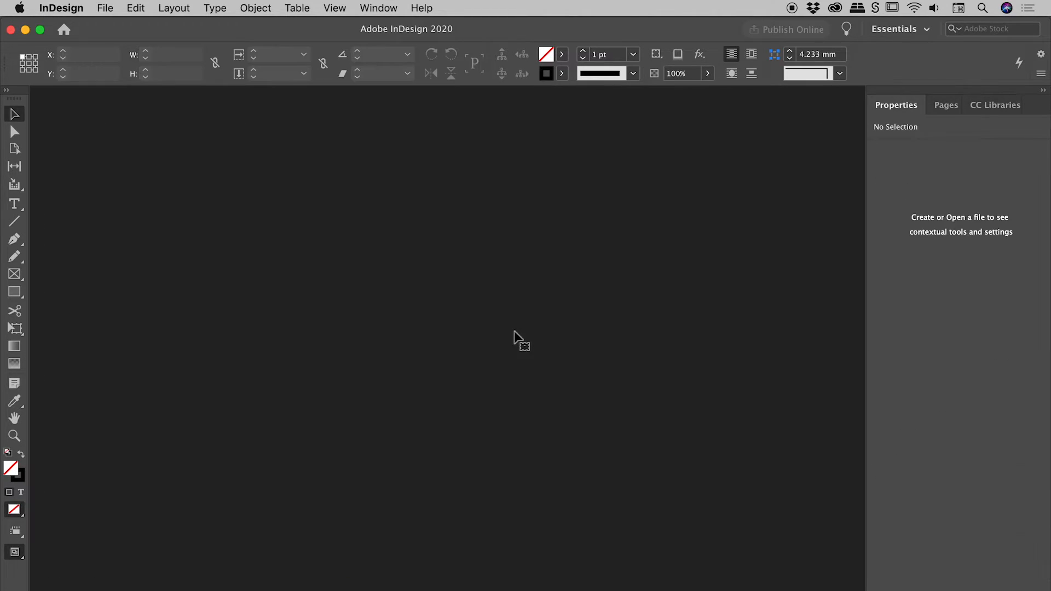
pyautogui.moveTo(67, 312)
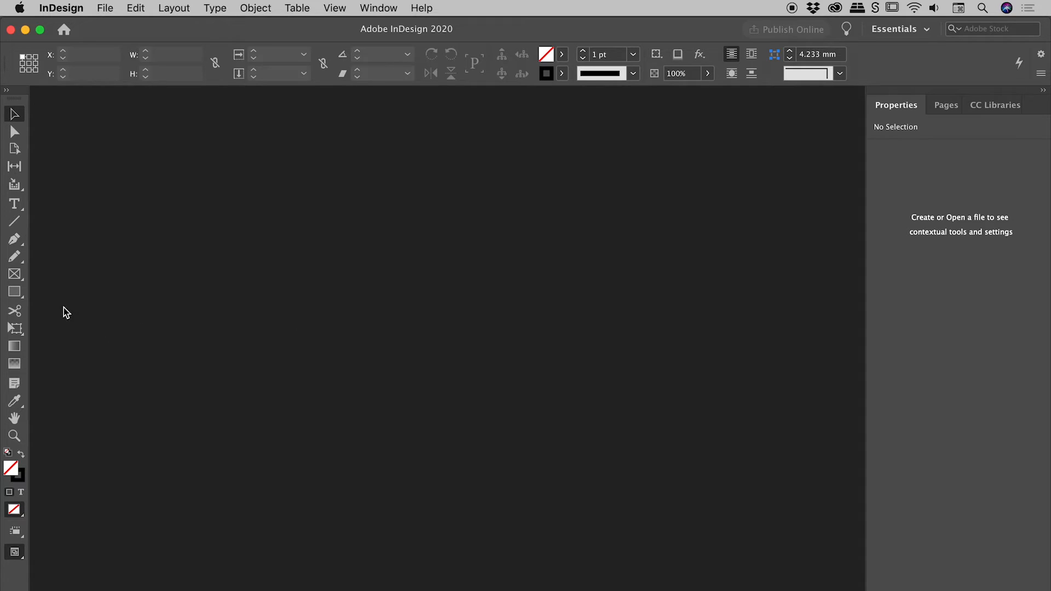
# Select the Type tool with no document open to confirm Hyphenate remains unchecked.
pyautogui.click(14, 203)
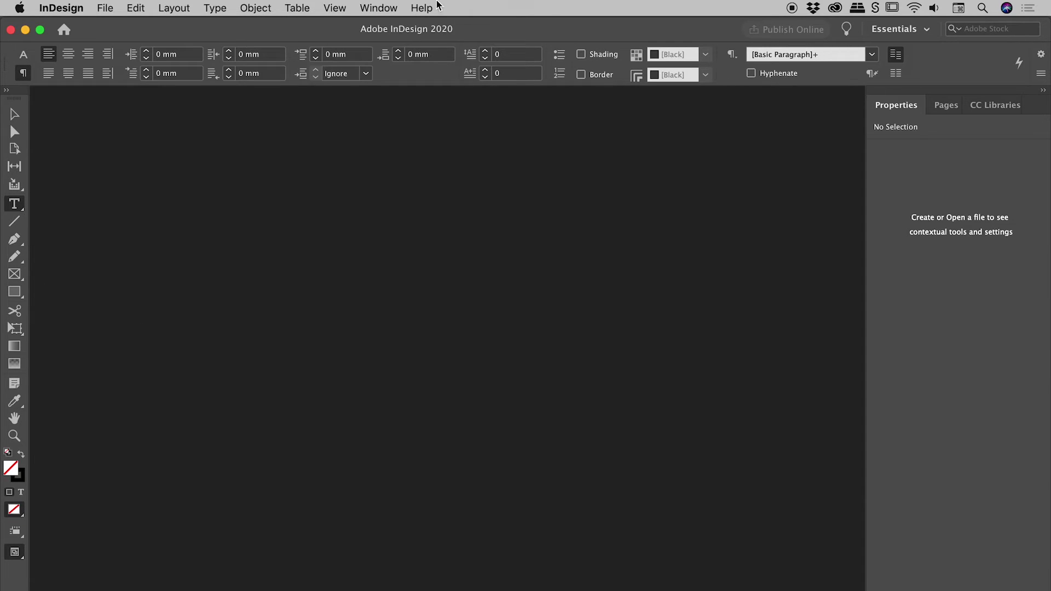
pyautogui.click(378, 8)
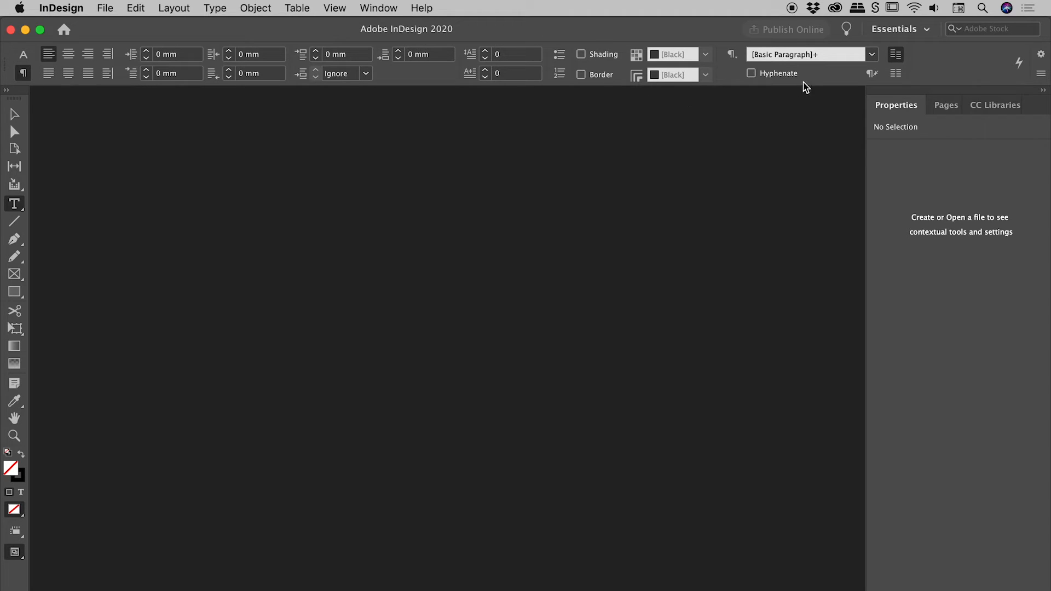
pyautogui.moveTo(798, 100)
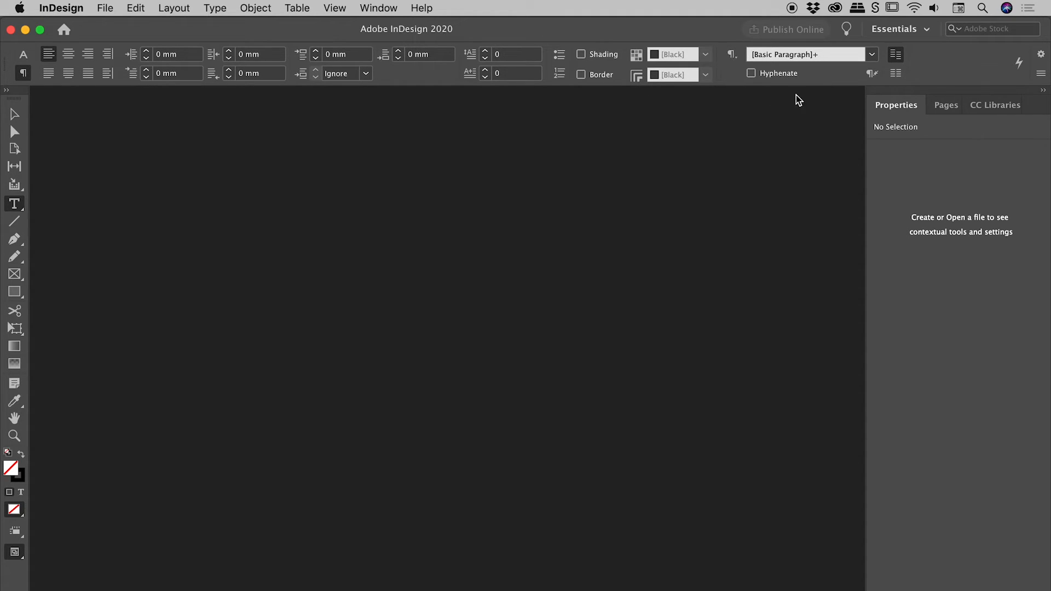
pyautogui.moveTo(808, 72)
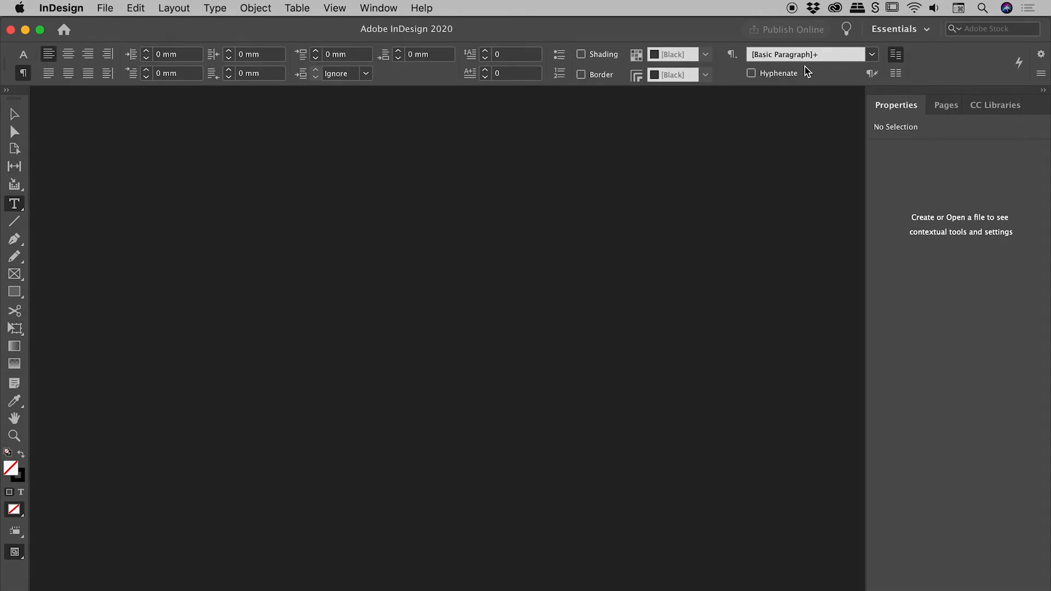